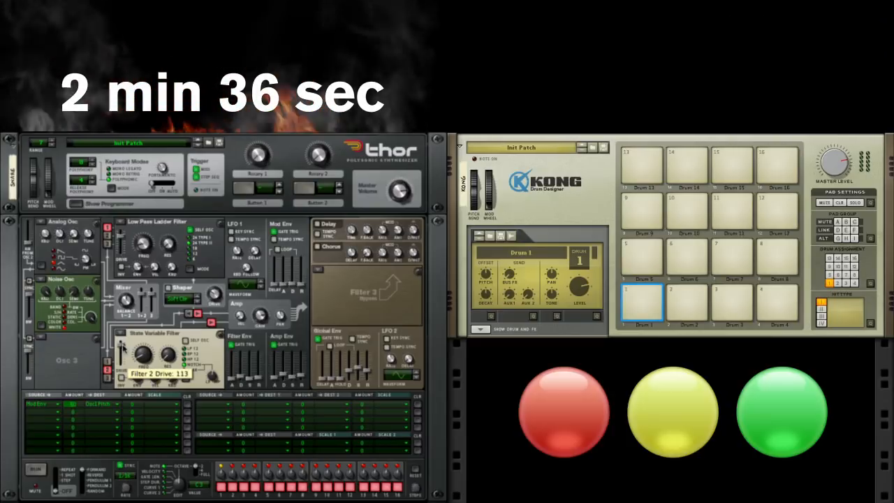
Step: Expand Kong's Drum Module and FX panels with the Show Drum and FX button
click(482, 353)
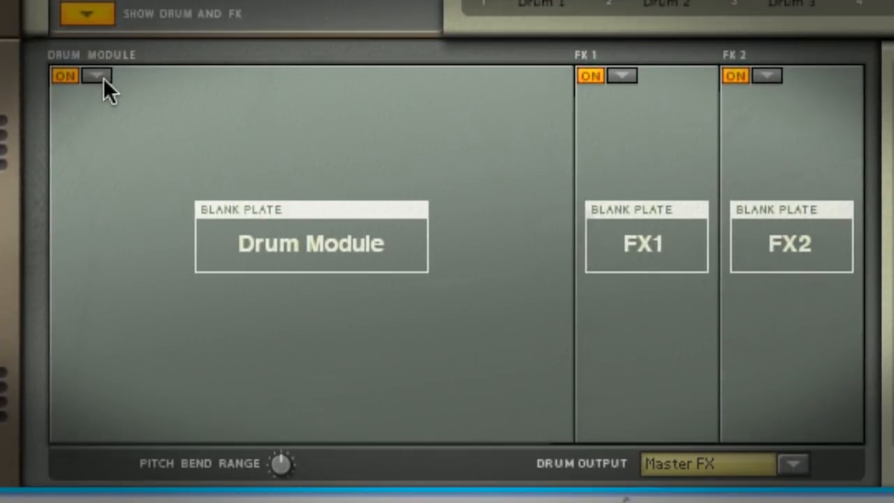
Step: Load the Bass Drum module from the Drum Module slot's menu
click(97, 76)
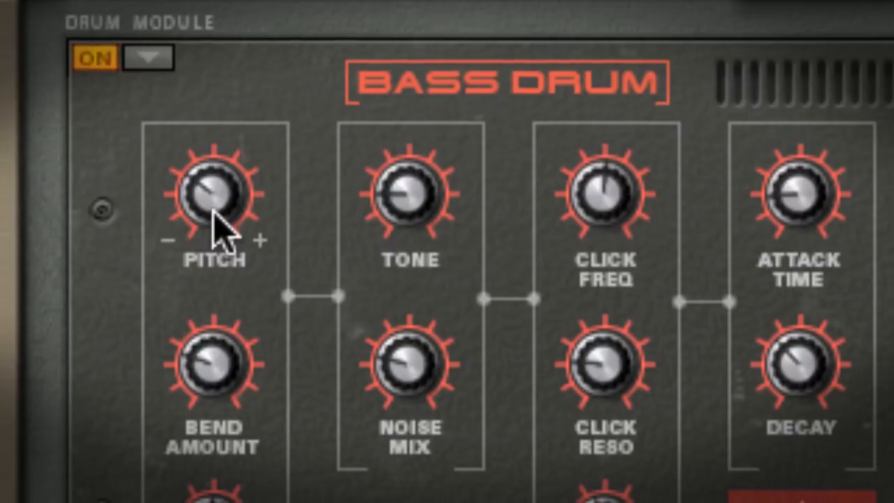
Step: Turn the Bass Drum module's Bend Amount knob to a new value
scroll(down, 3)
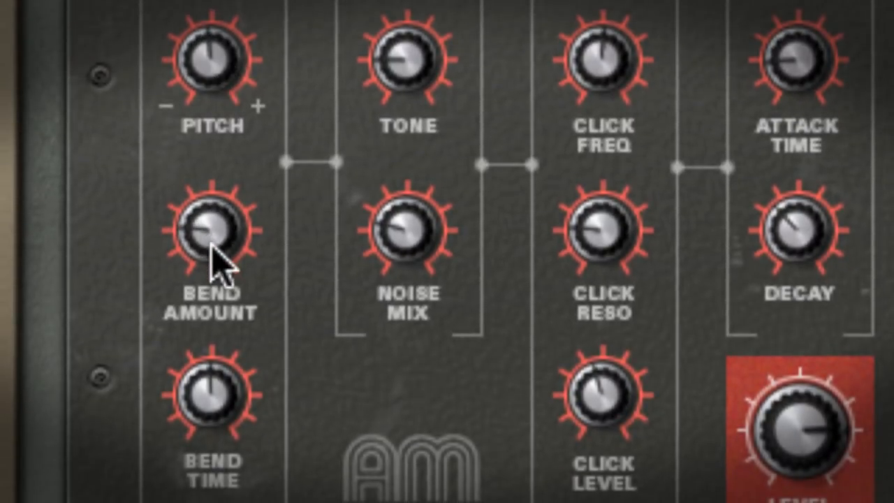
drag(213, 231, 244, 276)
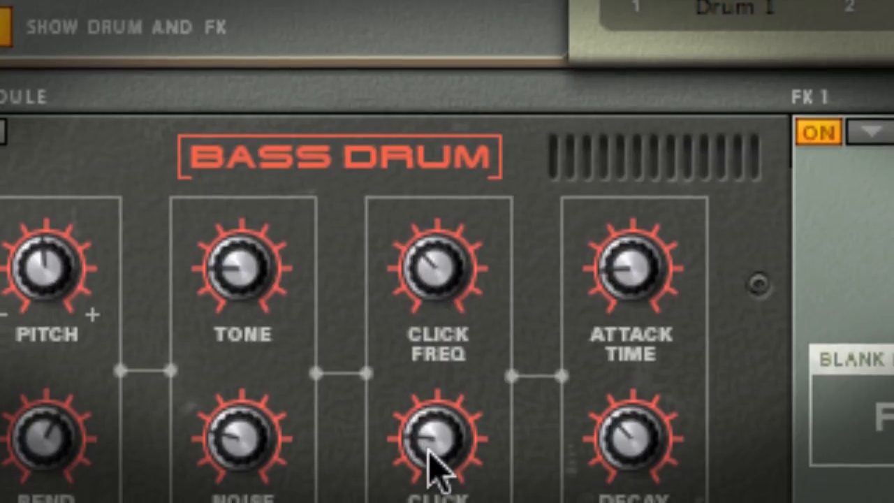
scroll(down, 3)
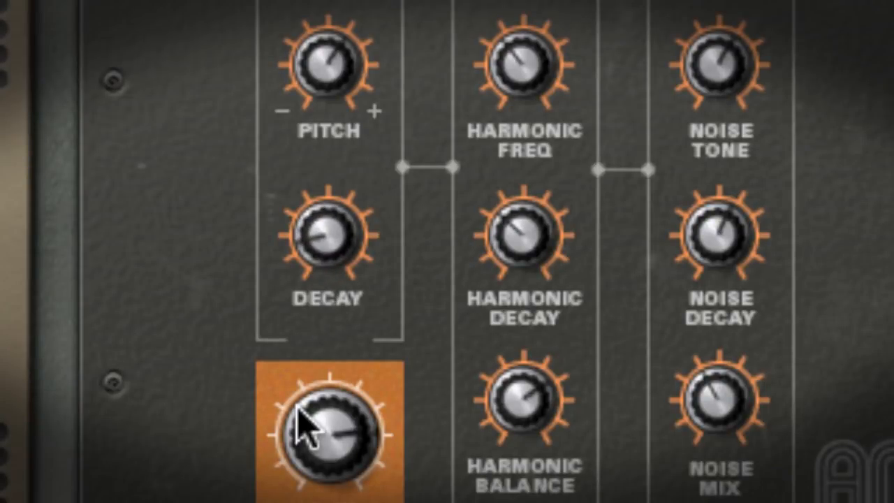
mouse_move(318, 338)
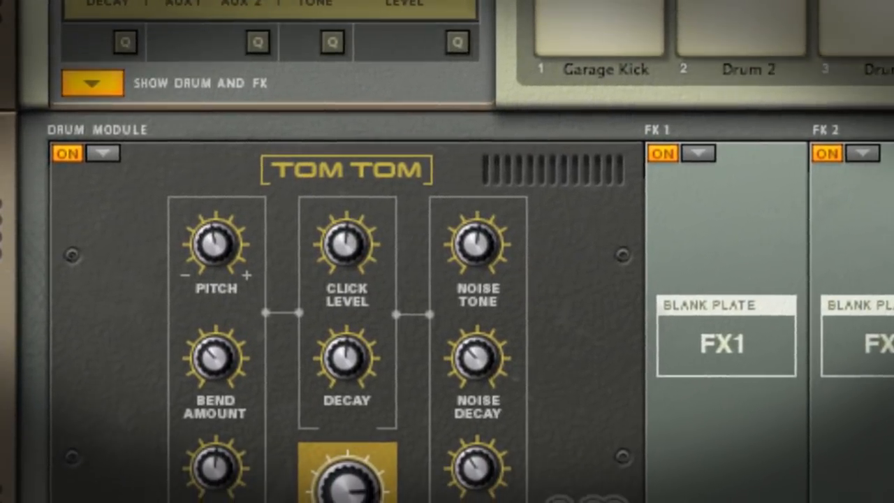
Step: Scroll through the Tom Tom module's knobs, pad grid and Pad Settings
scroll(down, 3)
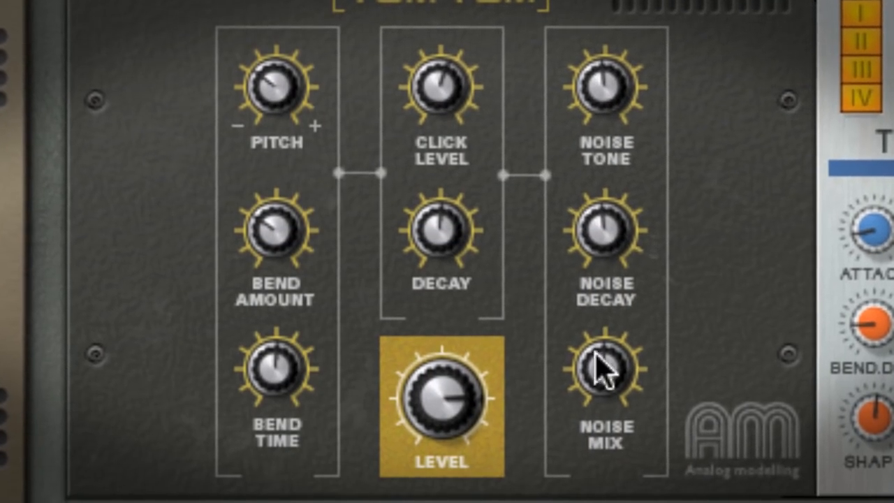
scroll(down, 3)
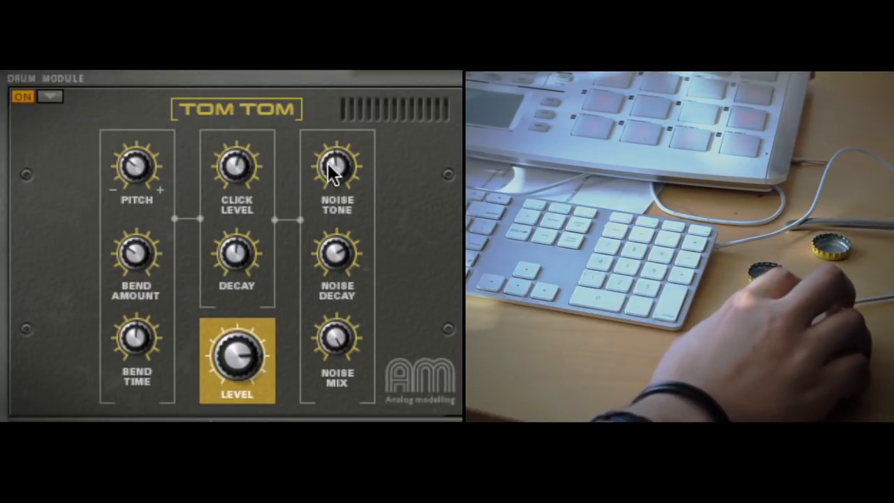
mouse_move(405, 225)
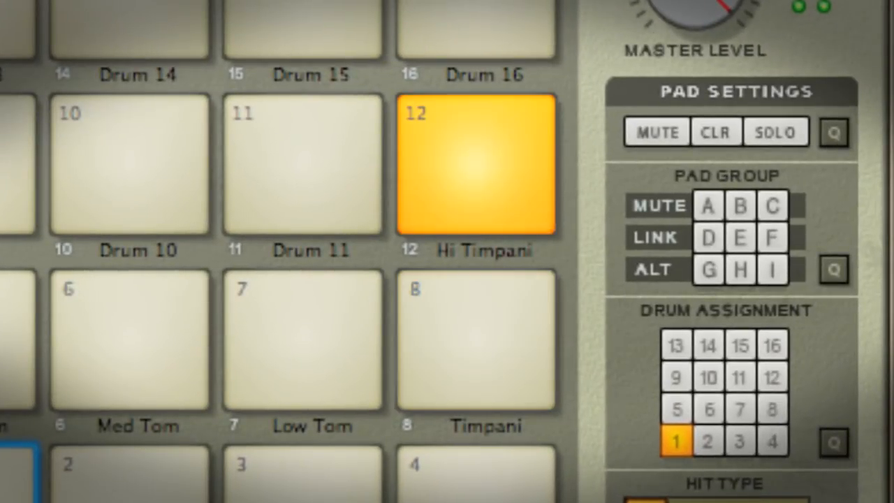
Step: Load a Kong kit with Tom 1–4 and Claves, Blip, China, Rimshot helper pads
click(476, 165)
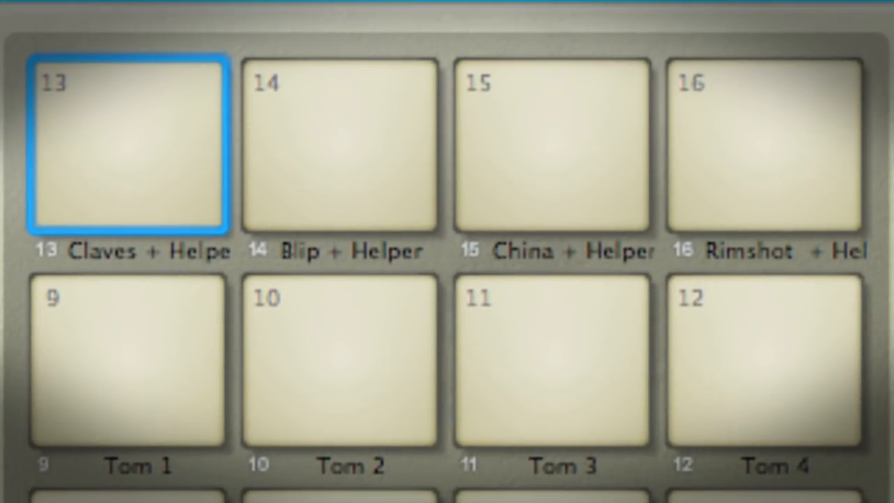
Step: Play the Claves, Blip and China helper sounds on pads 13, 14 and 15
click(339, 146)
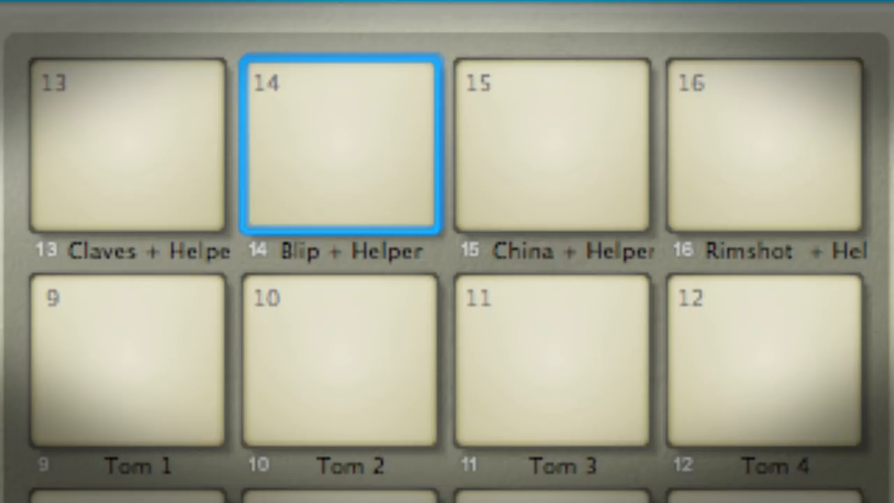
click(551, 145)
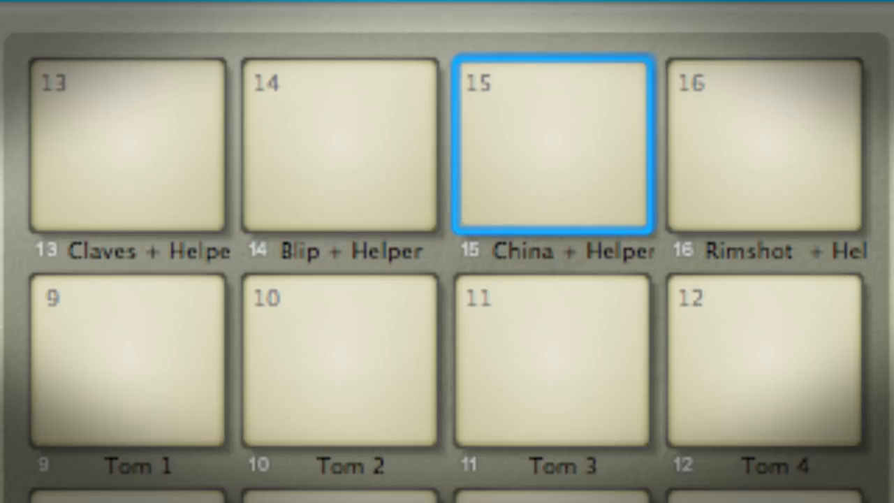
click(765, 143)
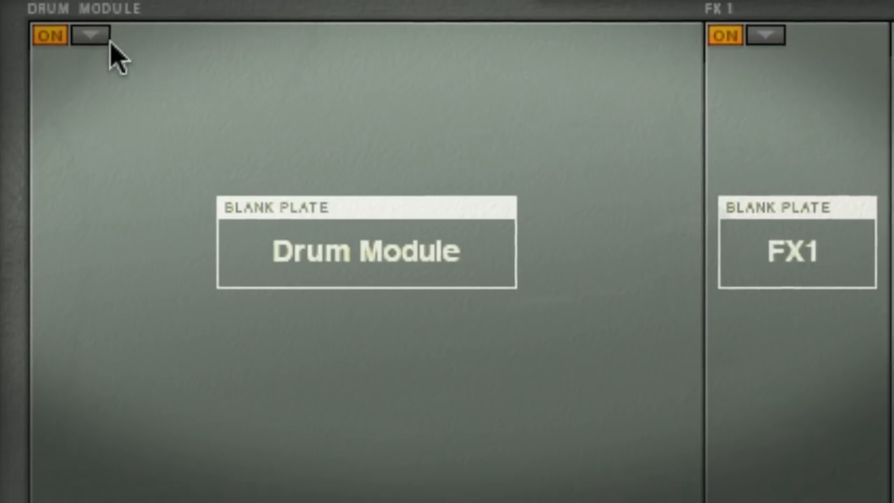
Step: Load a Hi-Hat module into drum 5 and set its hit type to Closed
click(90, 36)
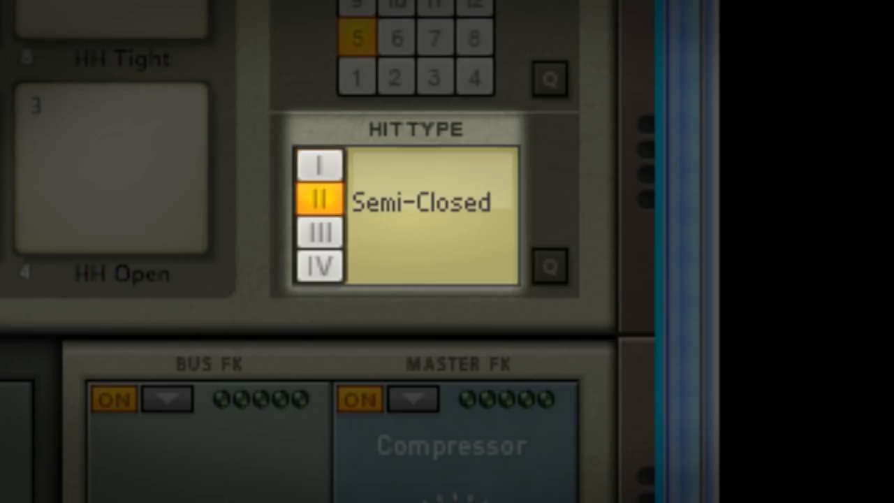
click(319, 267)
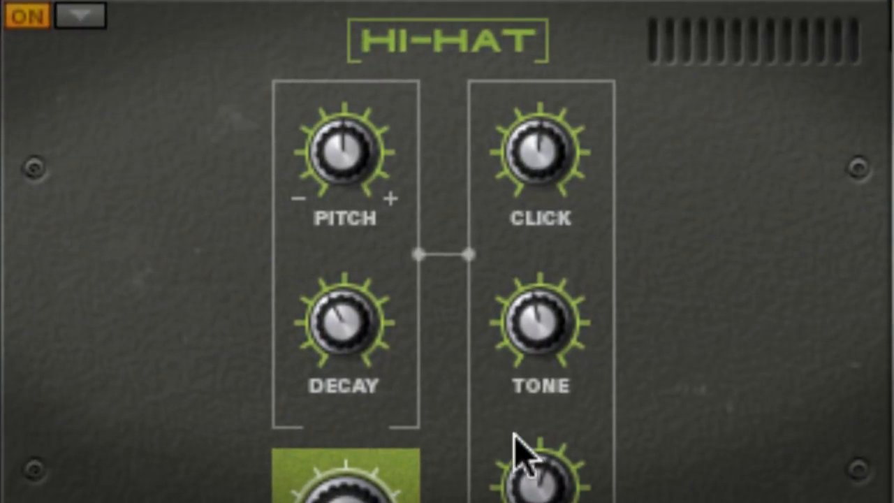
mouse_move(534, 321)
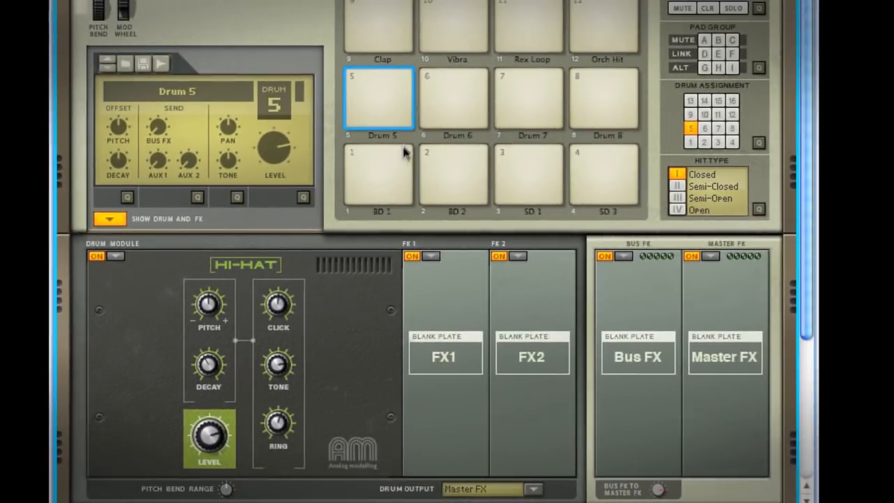
Step: Select pads 5, 6, 7 and 8 in turn to view each drum's hit type
click(456, 98)
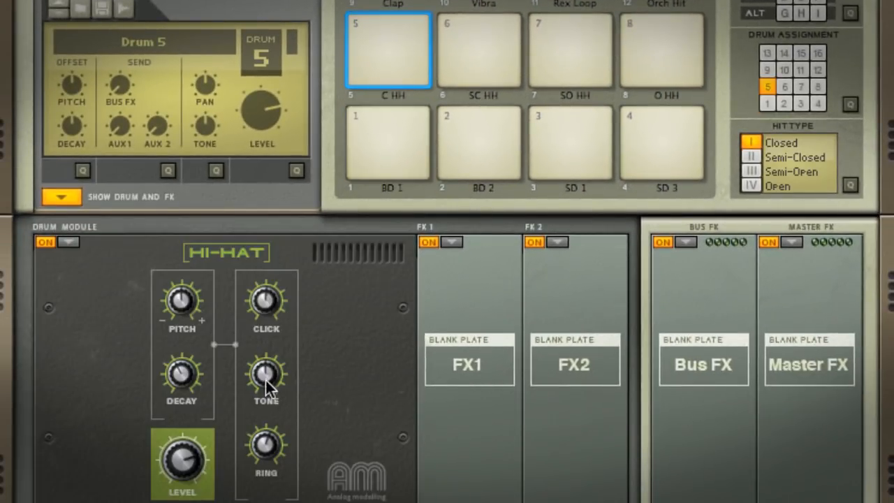
click(480, 49)
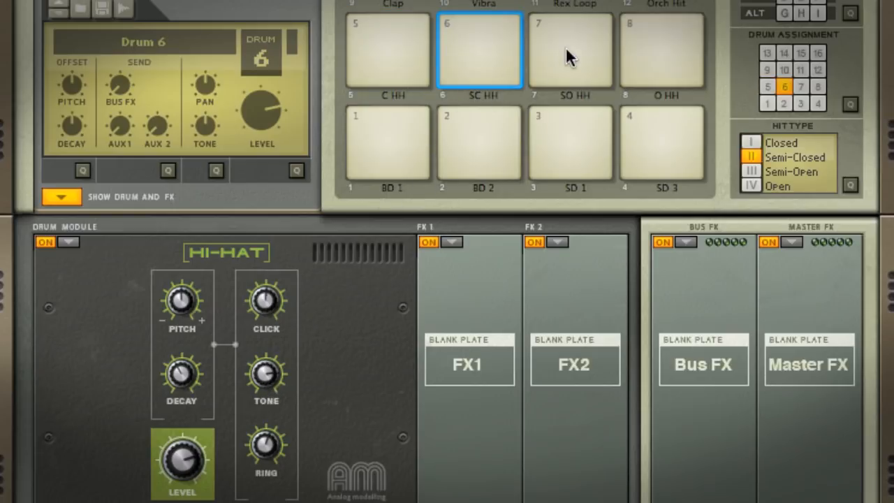
click(571, 49)
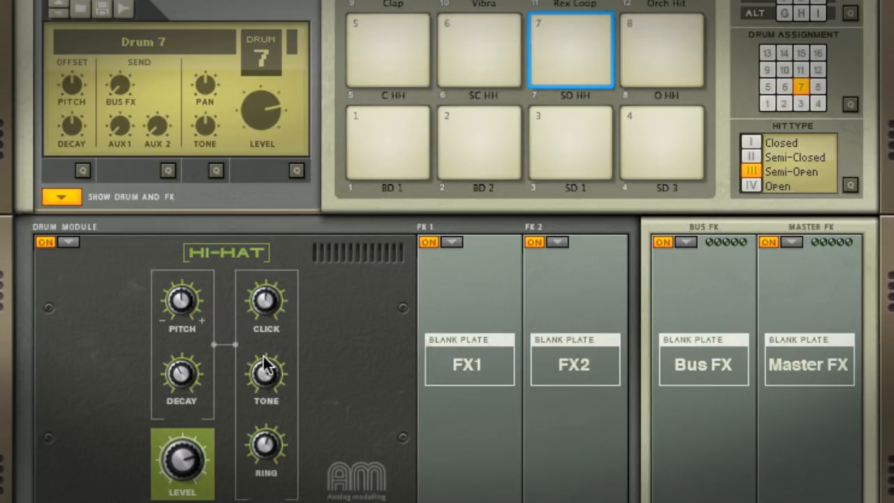
click(662, 49)
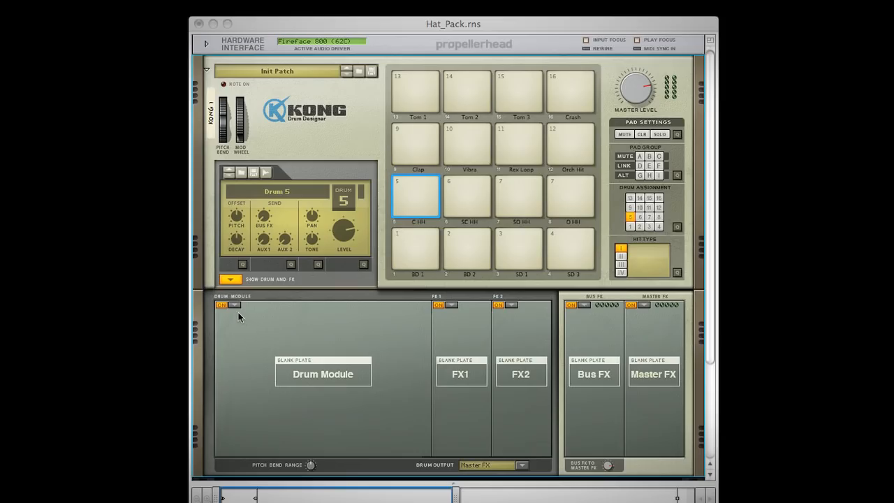
Step: Show all pad drum assignments and assign pads 6 and 7 to drum 5
click(236, 305)
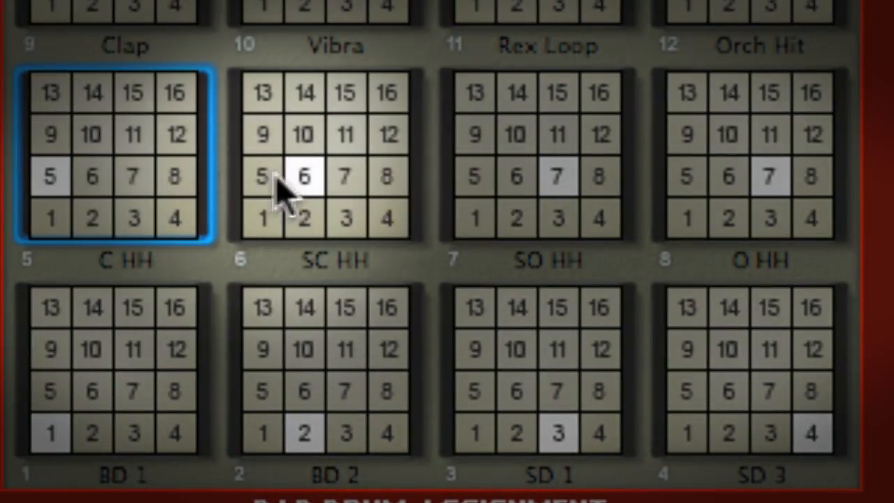
click(262, 176)
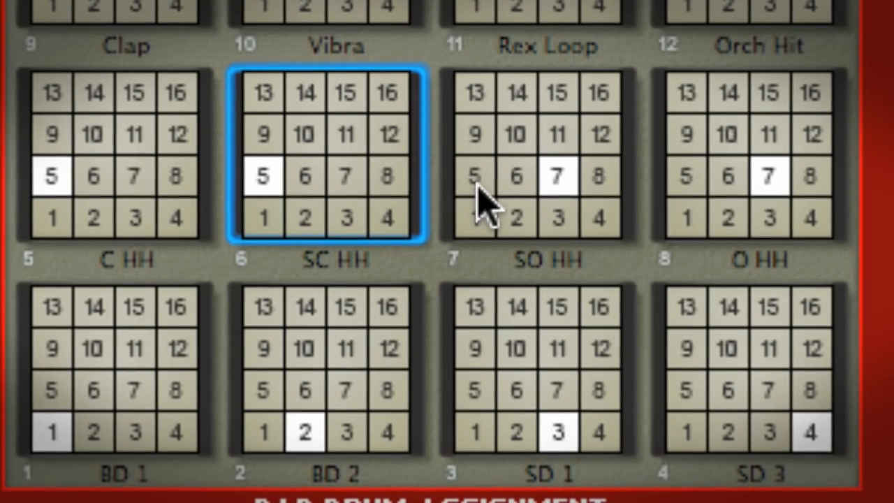
click(548, 175)
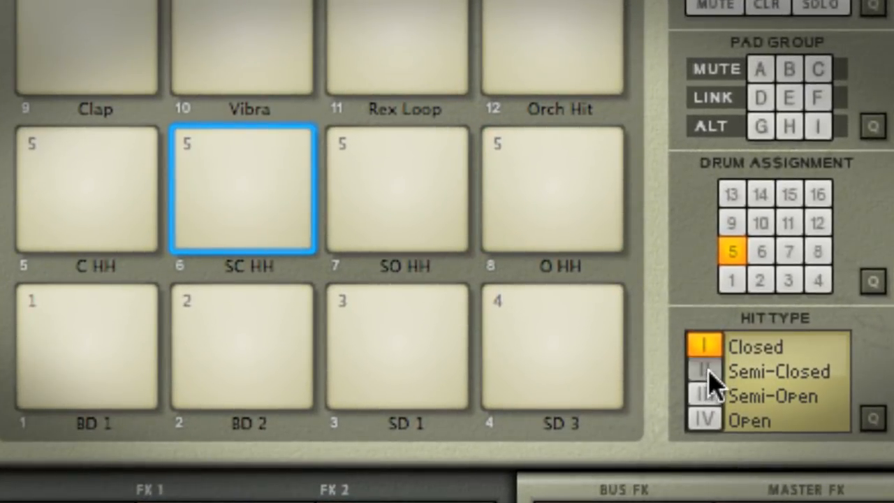
Step: Give pad 6 Hit Type II (Semi-Closed) and turn a Hi-Hat module knob
click(704, 396)
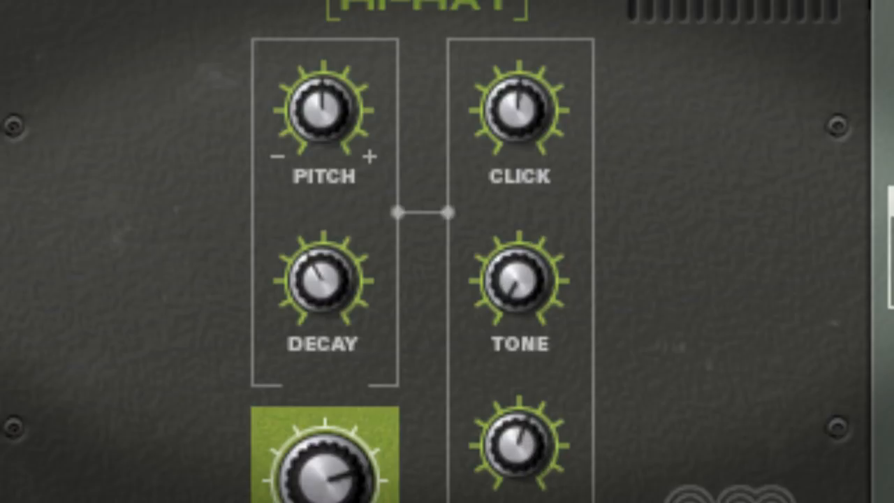
drag(518, 287, 523, 279)
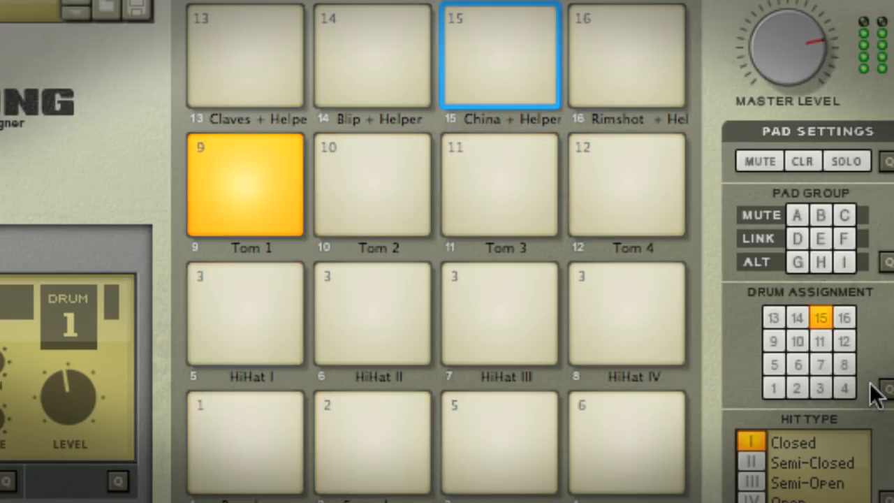
Step: Select the China + Helper pad to confirm it triggers drum 15 with the Closed hit type
click(245, 187)
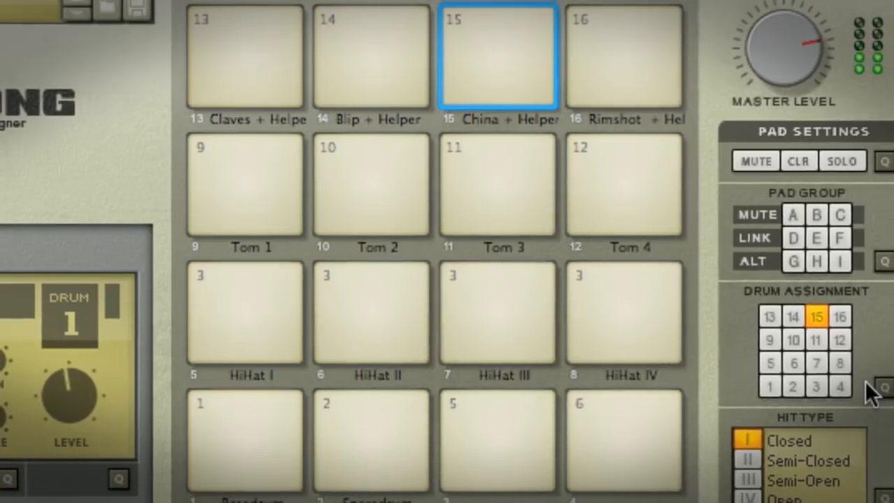